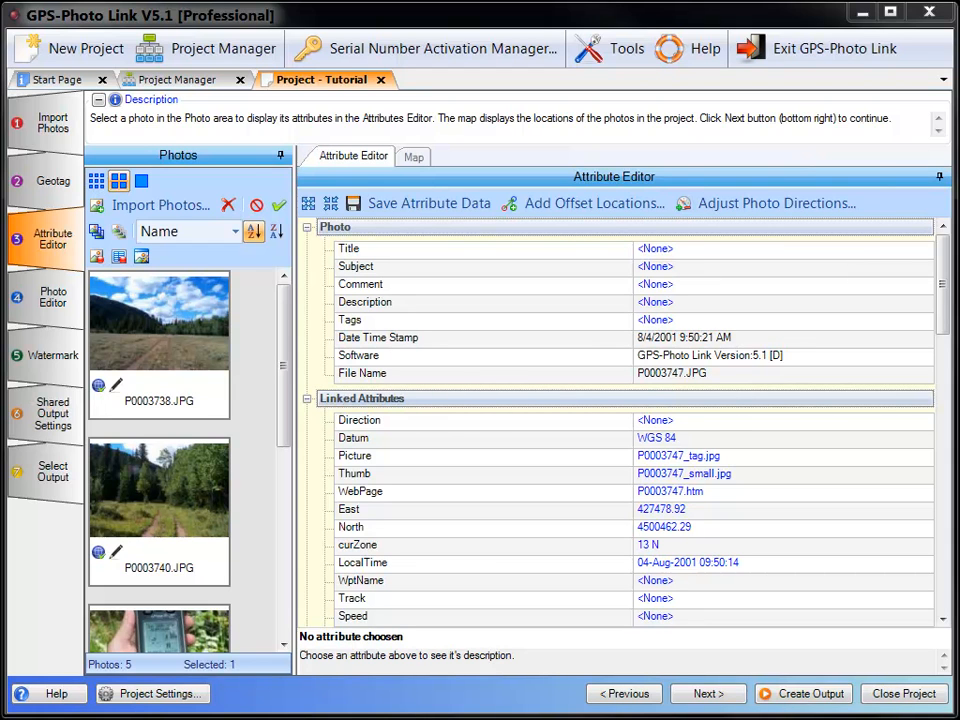
mouse_move(85, 205)
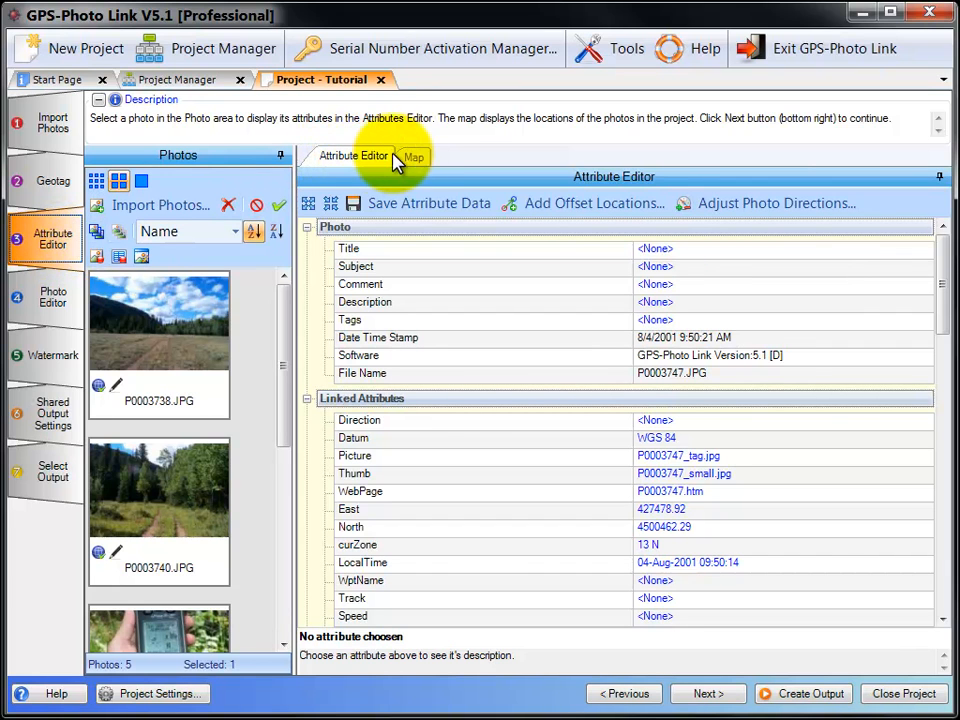
mouse_move(418, 160)
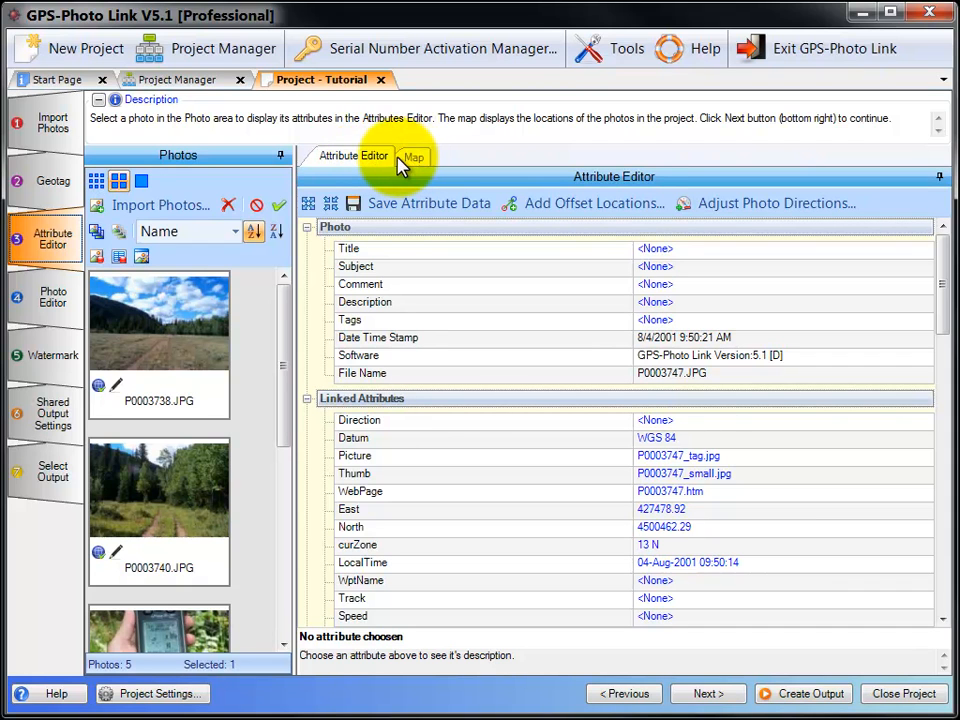
mouse_move(365, 167)
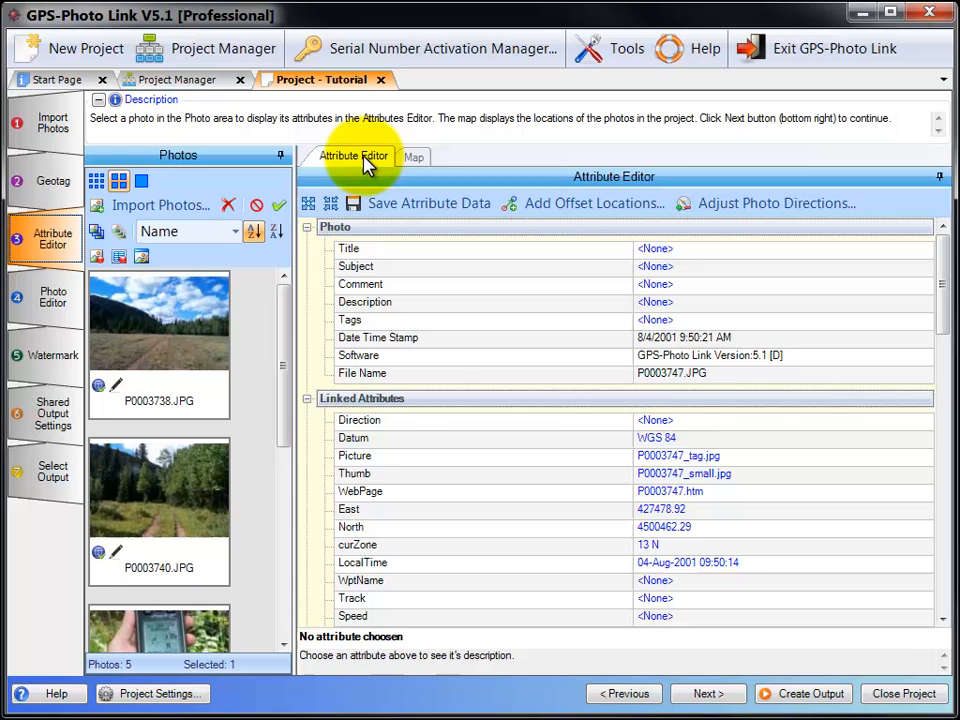
Step: View photo locations on the Map, then select P0003738.JPG to show its attributes
left_click(413, 157)
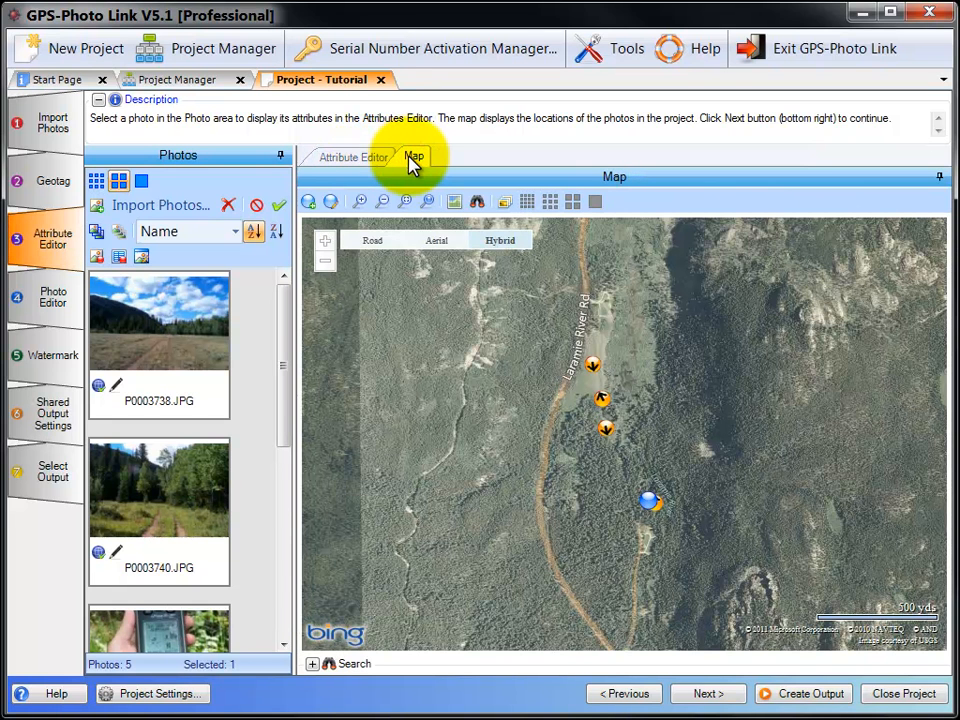
left_click(353, 156)
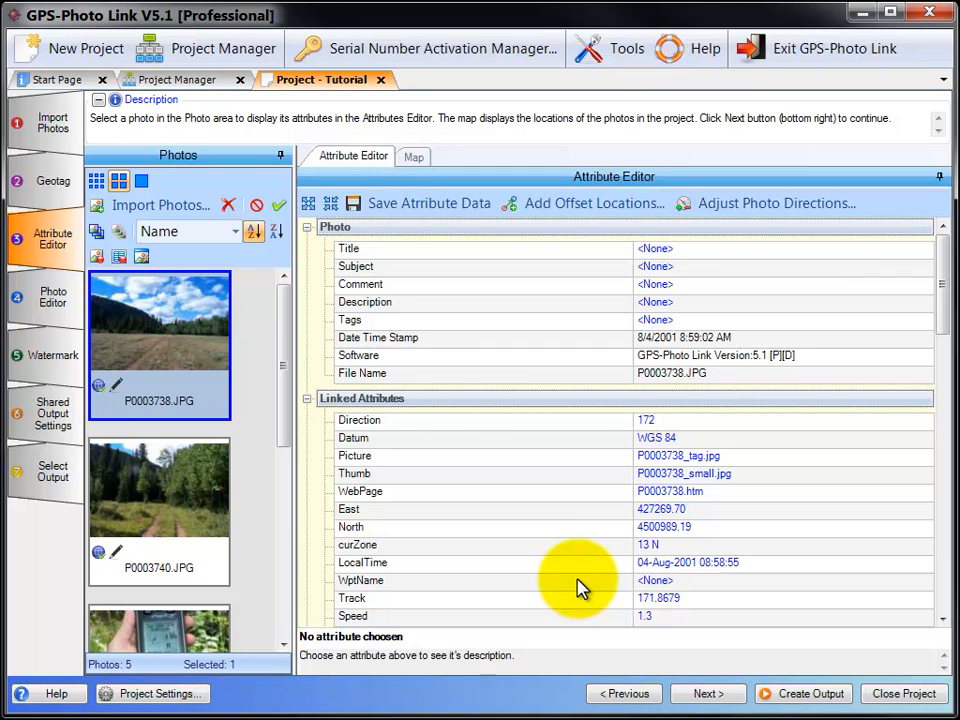
Step: Collapse P0003738.JPG's attributes to the Photo, Linked Attributes, GPS, Memos and Camera headings
left_click(331, 203)
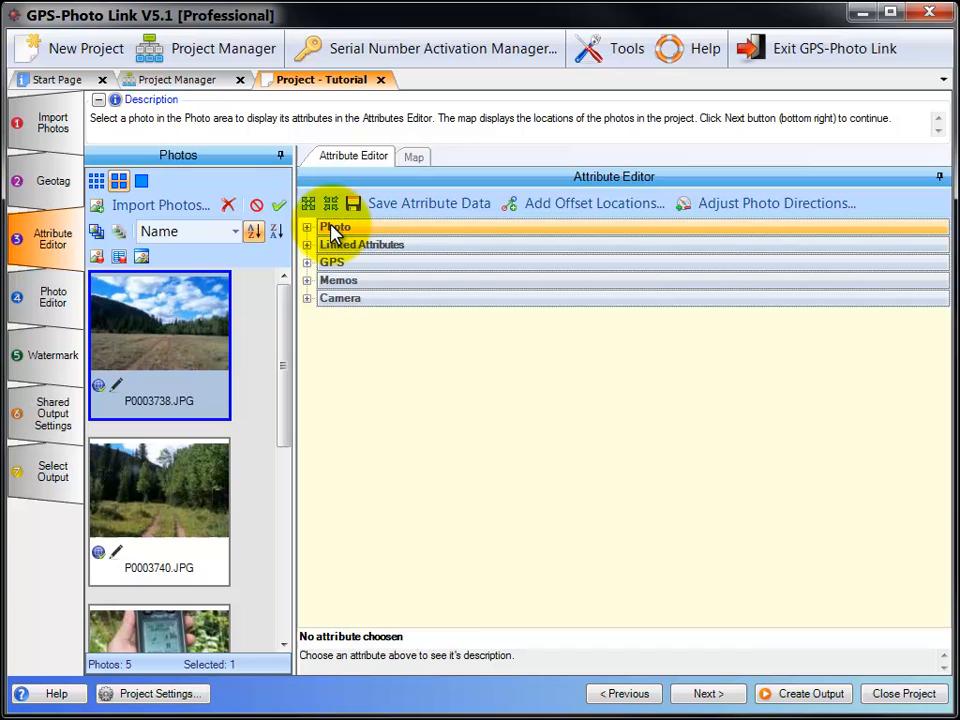
left_click(360, 244)
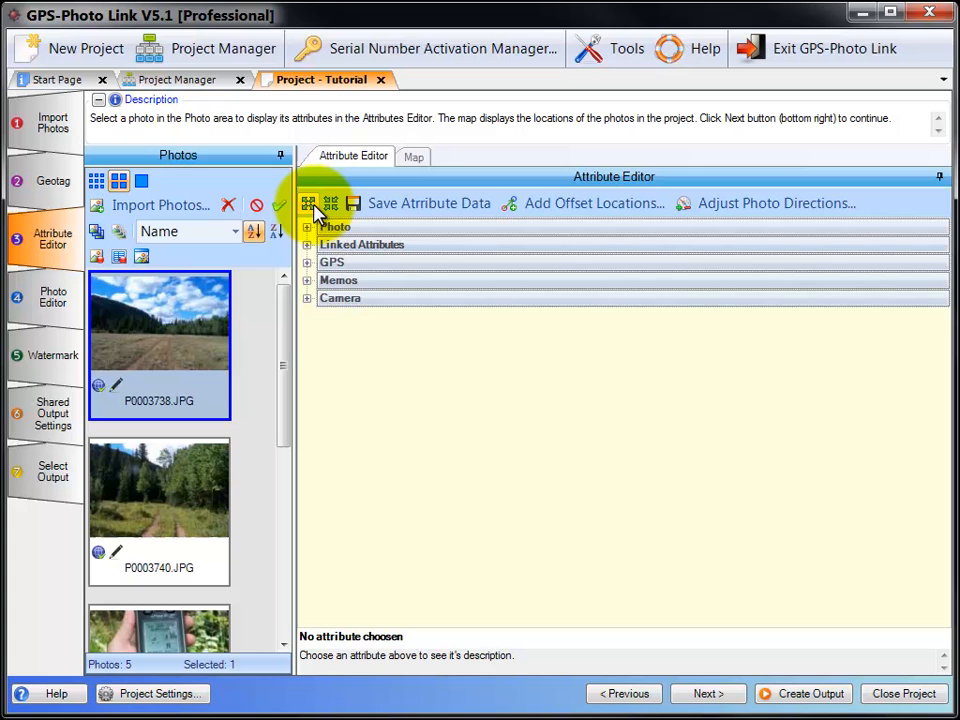
Step: Expand all attribute groups and scroll through P0003738.JPG's GPS, Memos and Camera details
left_click(307, 226)
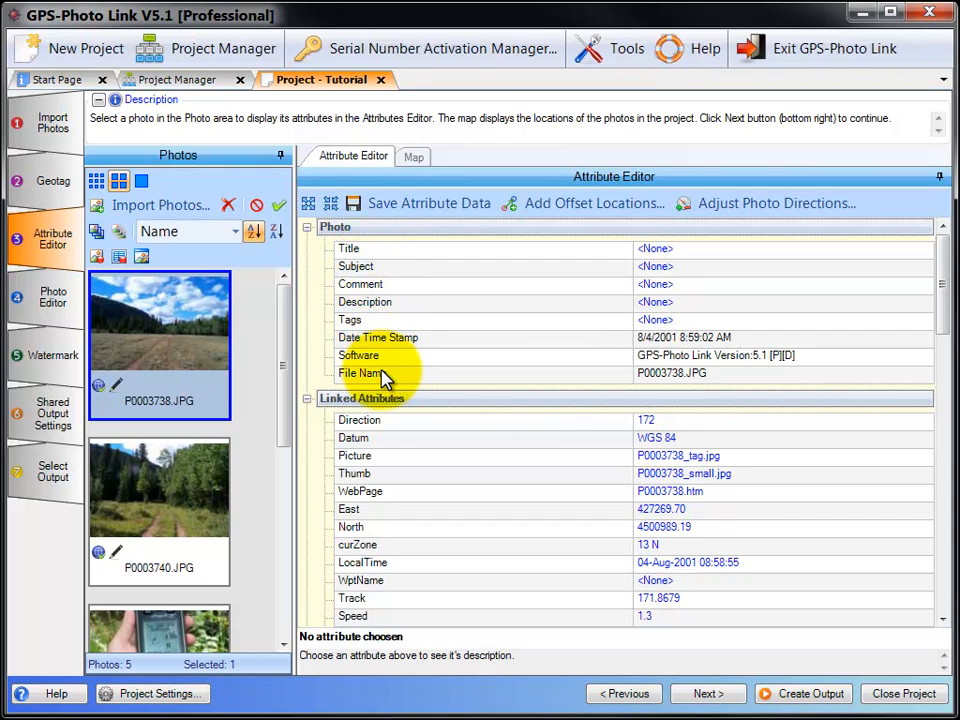
left_click(362, 398)
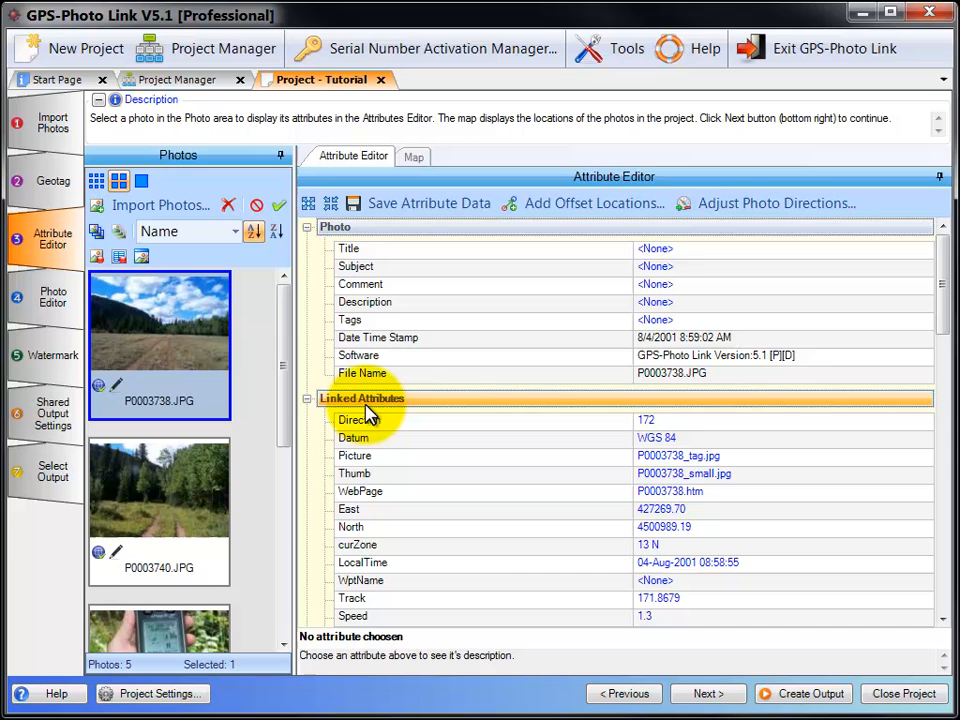
mouse_move(369, 412)
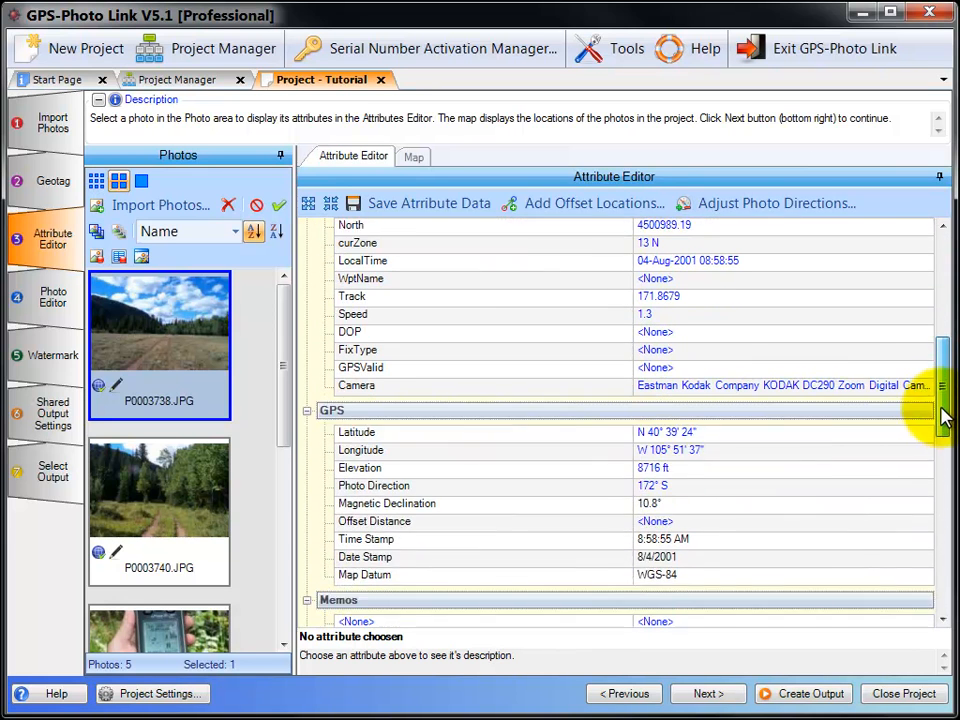
scroll("down", 3)
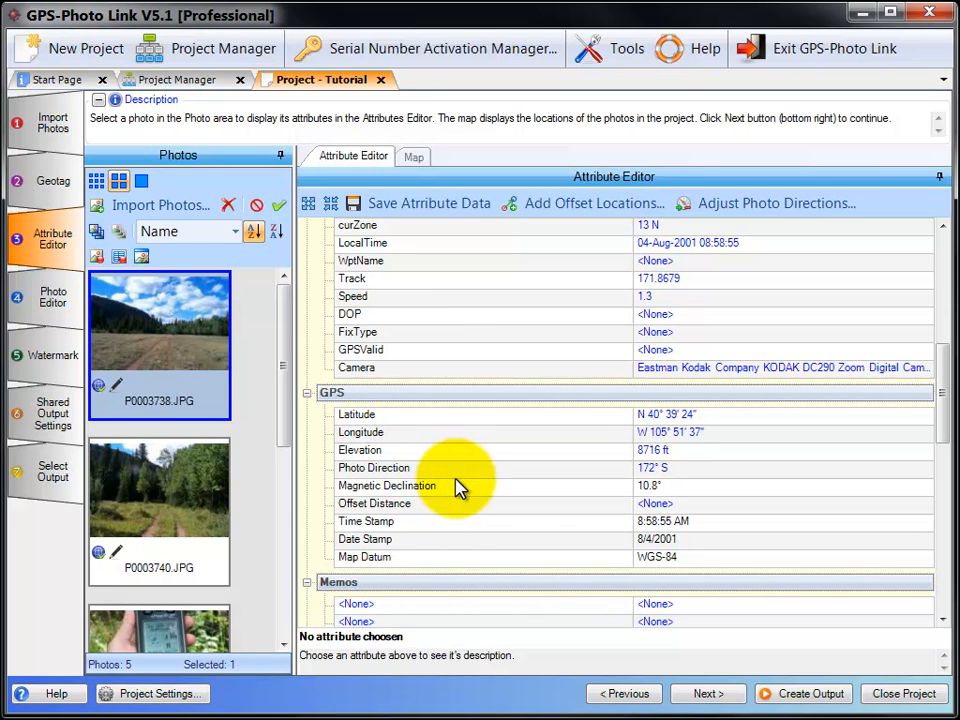
scroll("down", 3)
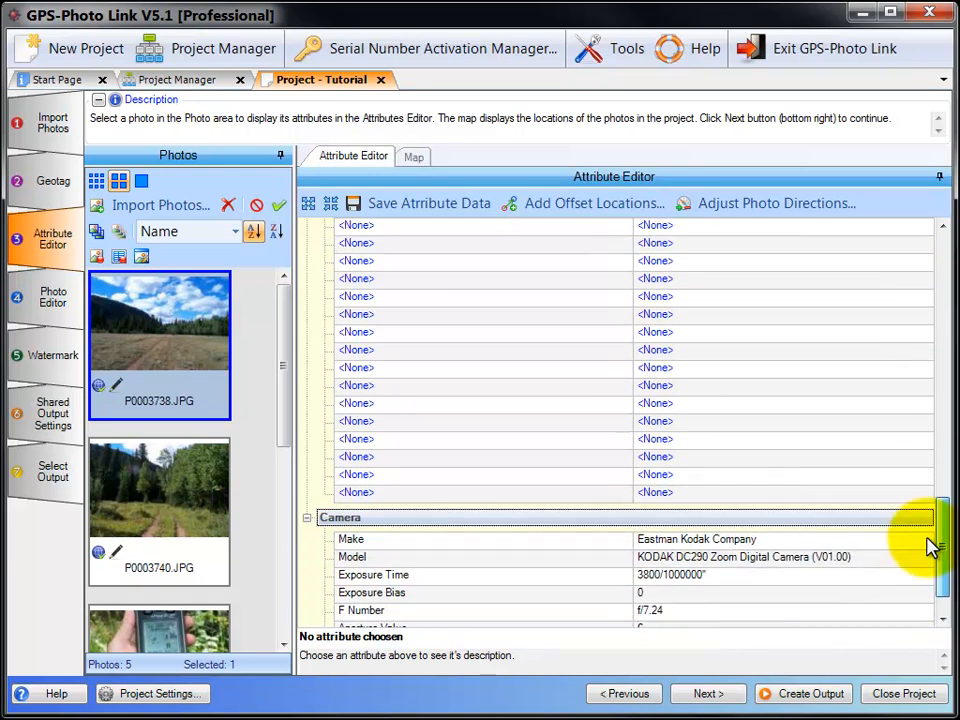
scroll("down", 3)
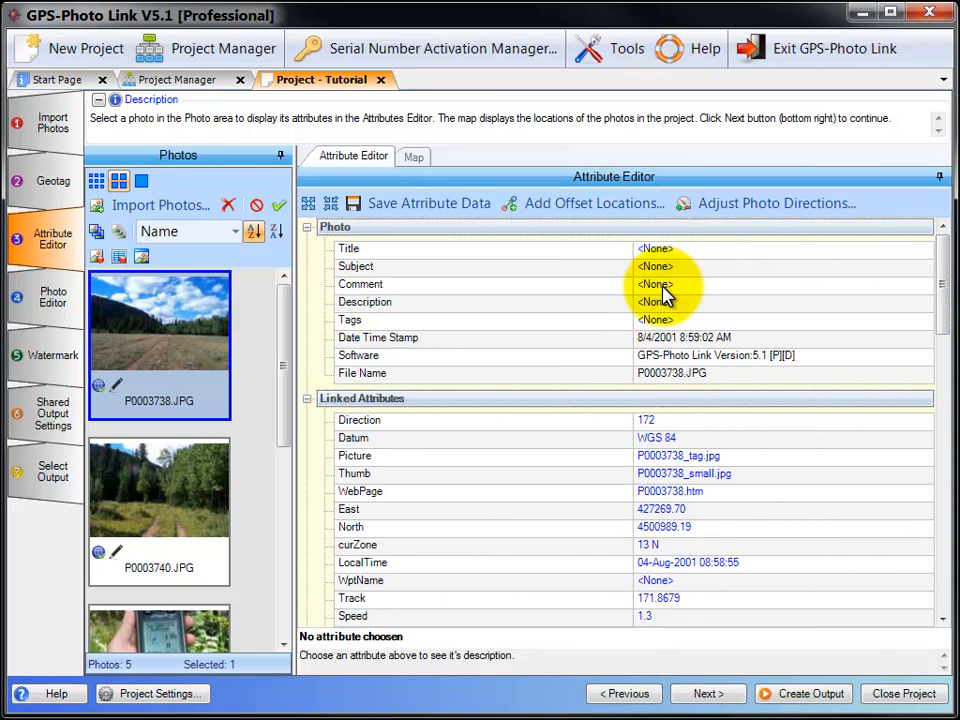
mouse_move(668, 325)
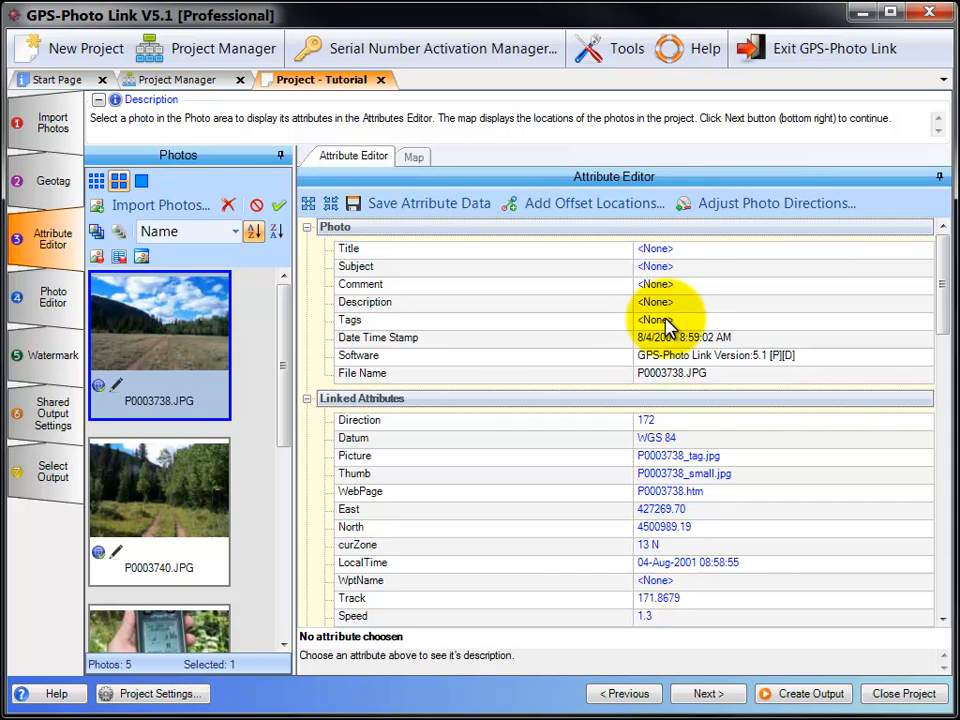
mouse_move(695, 275)
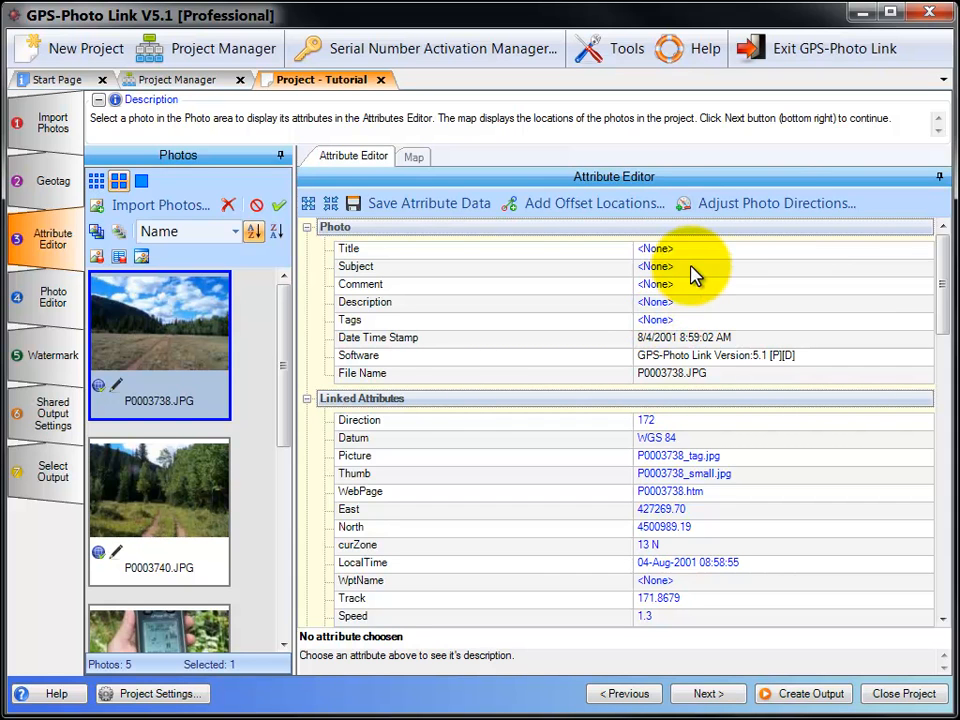
Step: Set the subject of P0003738.JPG to 'Dirt Road'
left_click(655, 266)
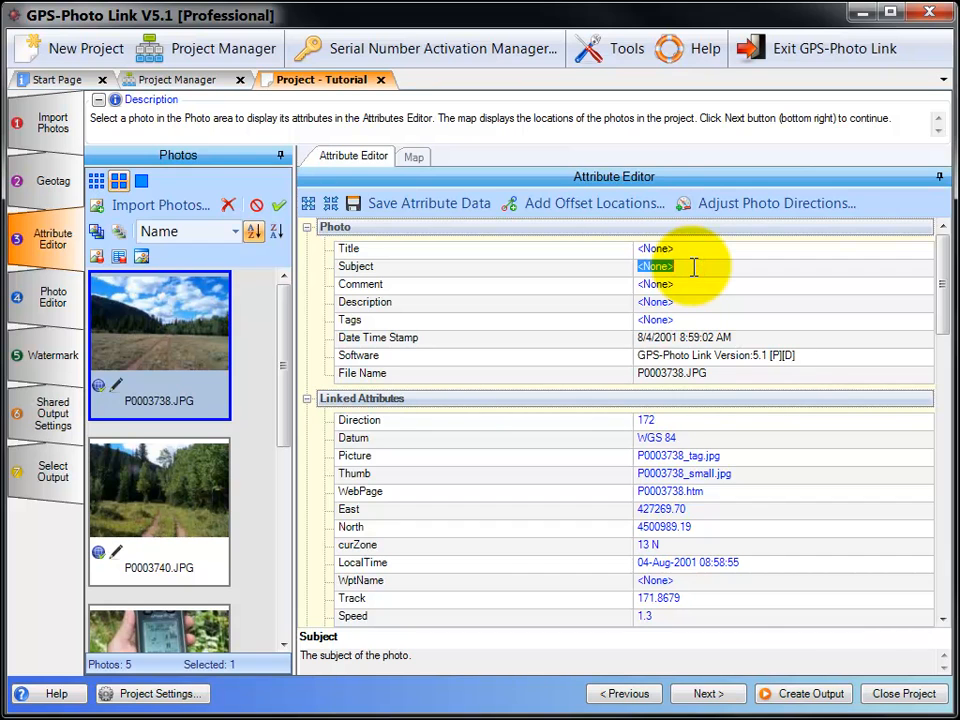
type("Dirt")
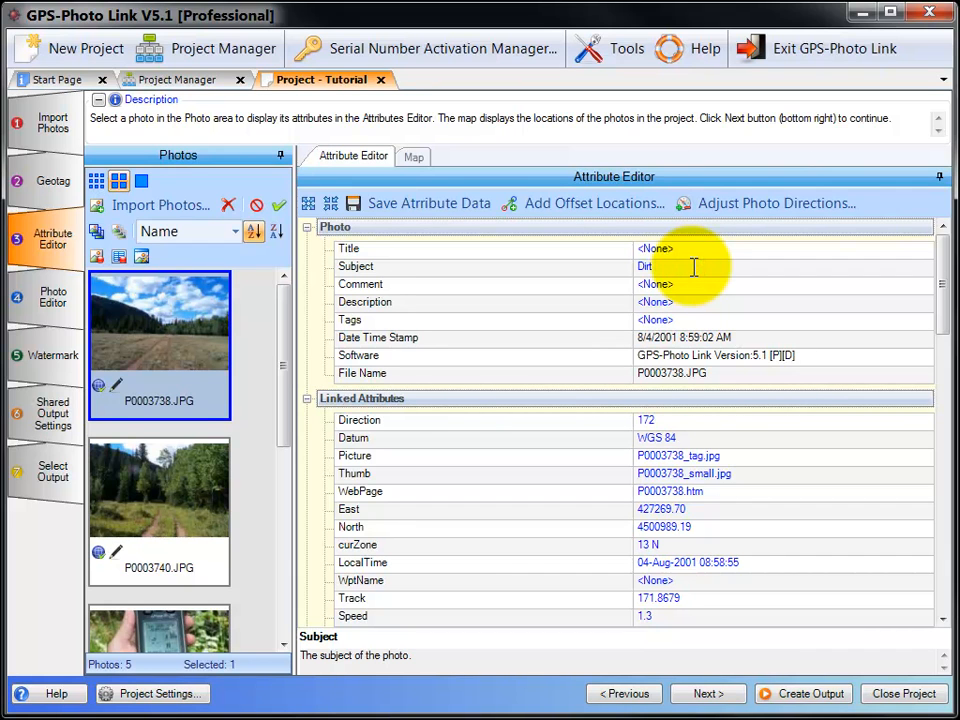
type("Road")
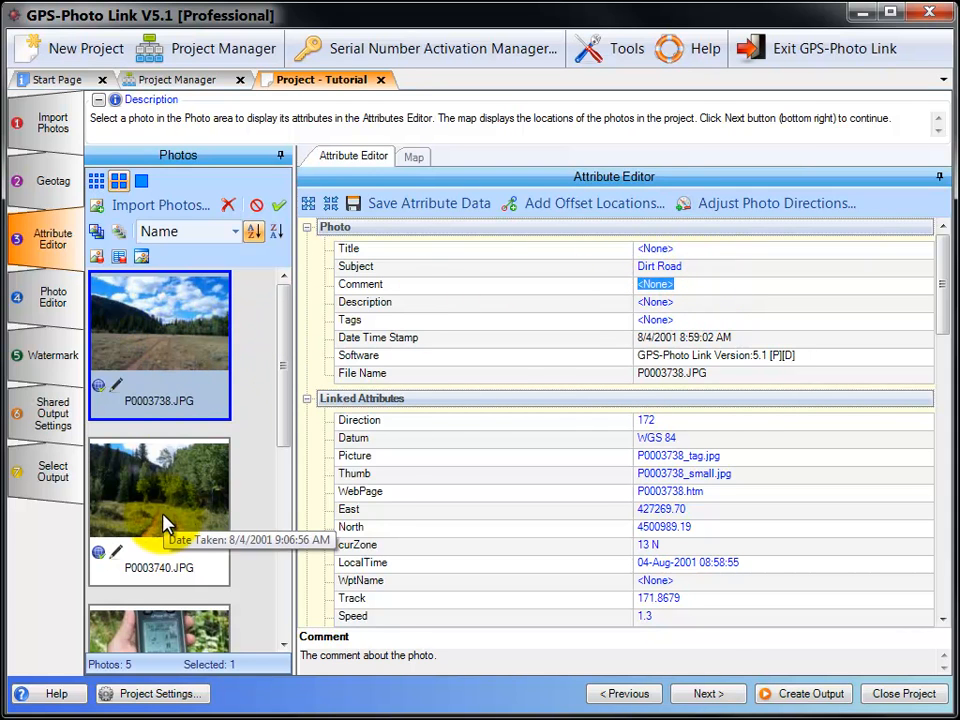
Step: Select P0003740.JPG and set its subject to 'Trees'
left_click(159, 490)
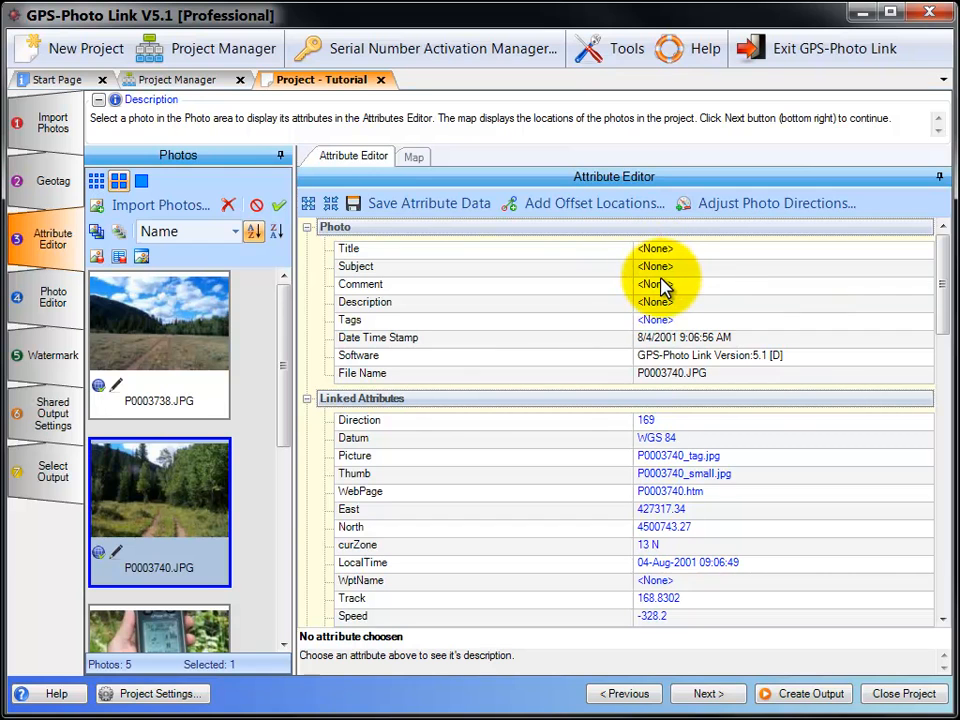
mouse_move(688, 272)
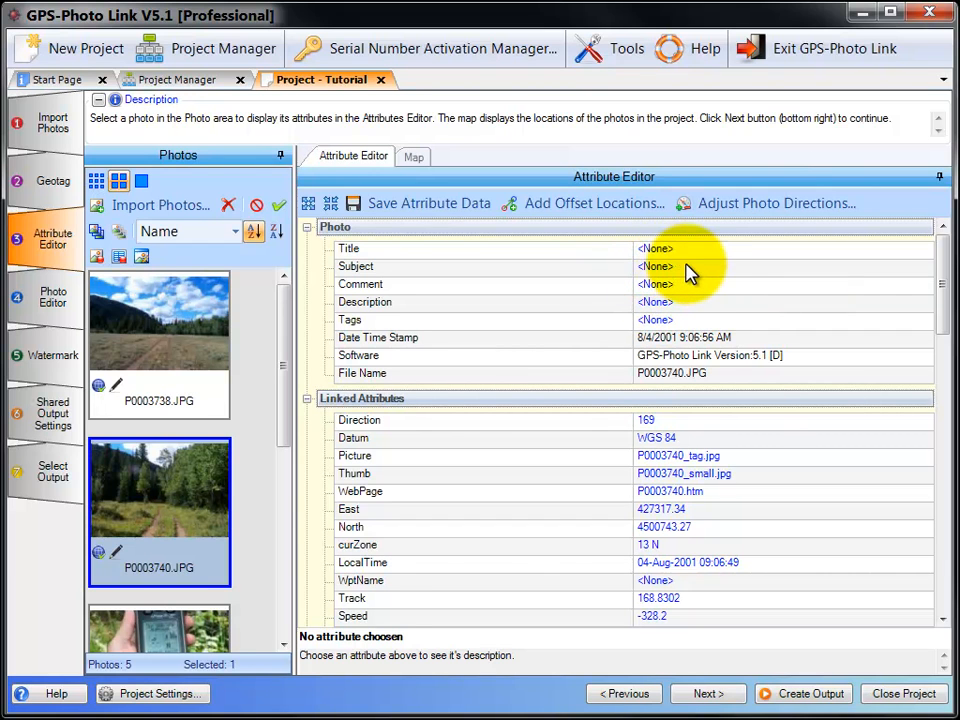
left_click(655, 266)
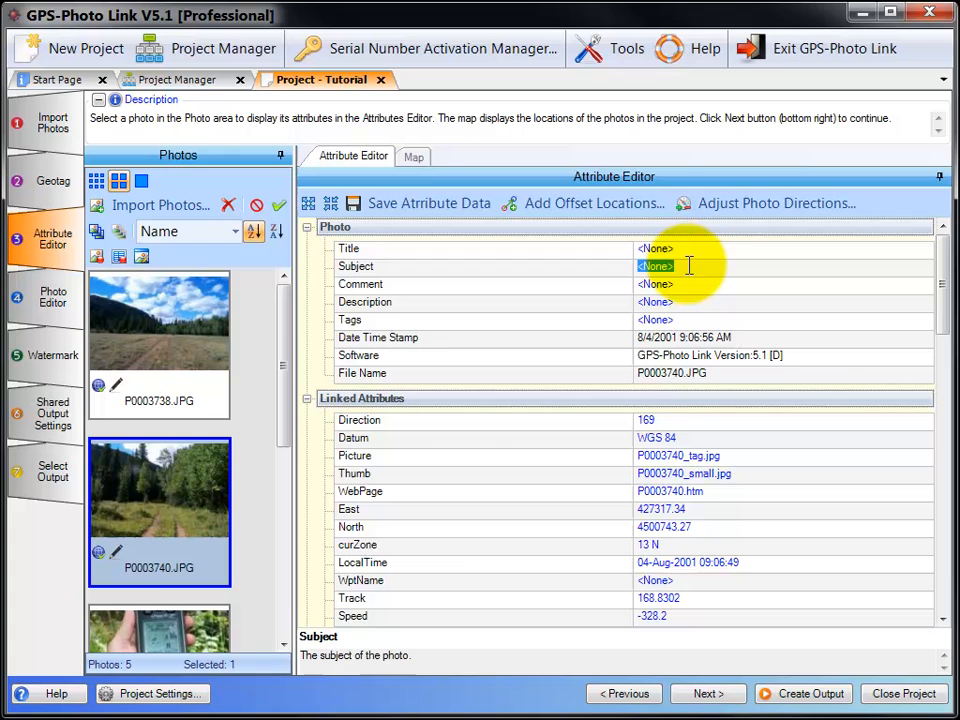
type("Trees")
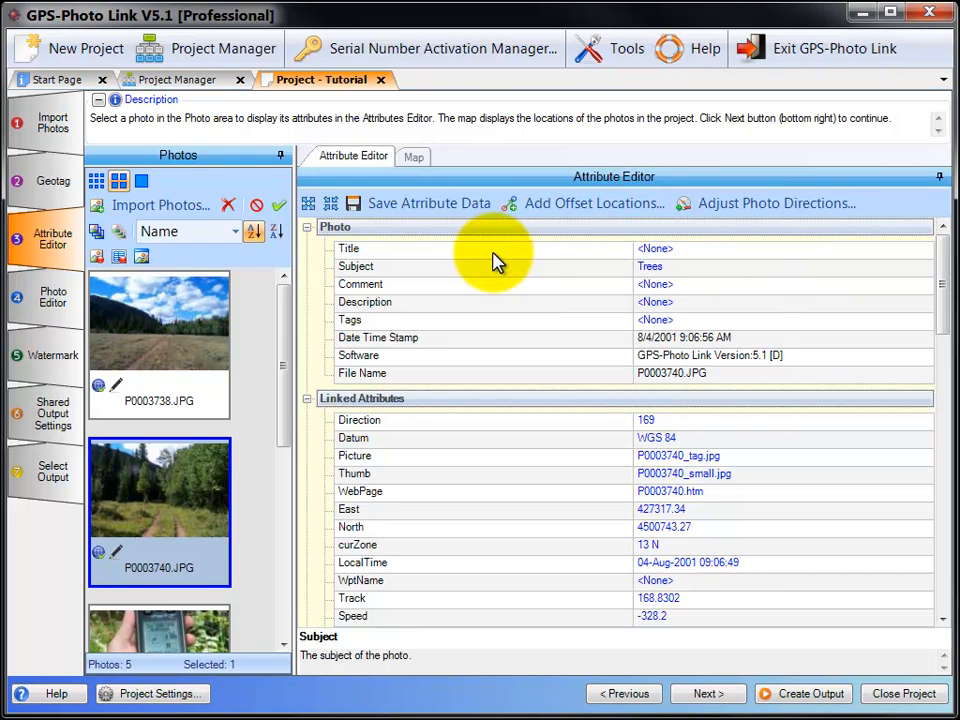
mouse_move(97, 231)
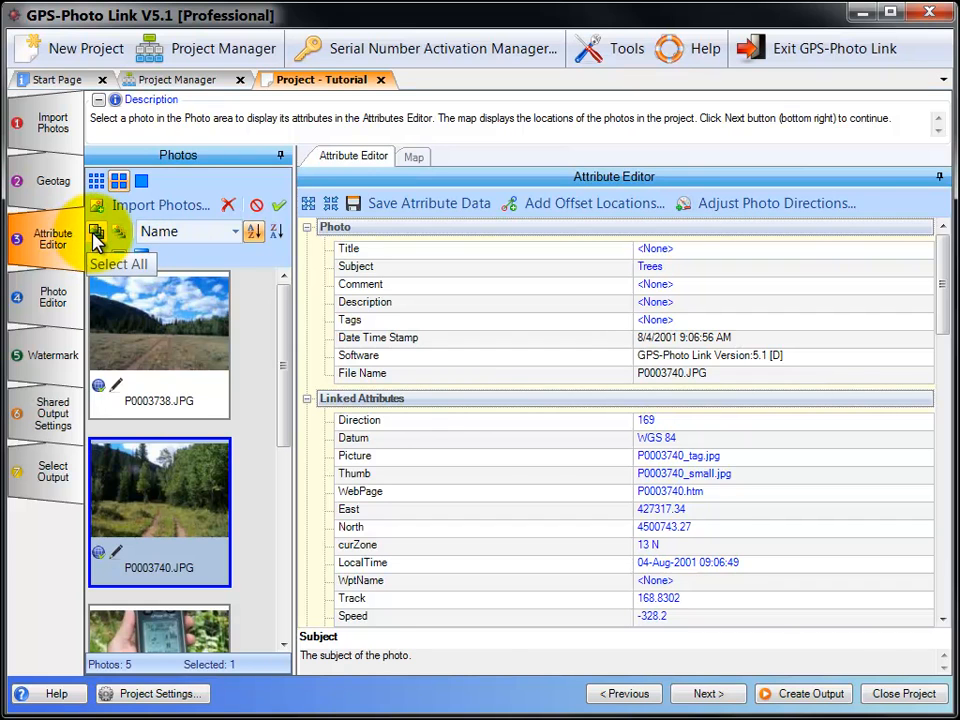
Step: Select all five photos and give them the shared title 'Larimie River Valley'
left_click(96, 231)
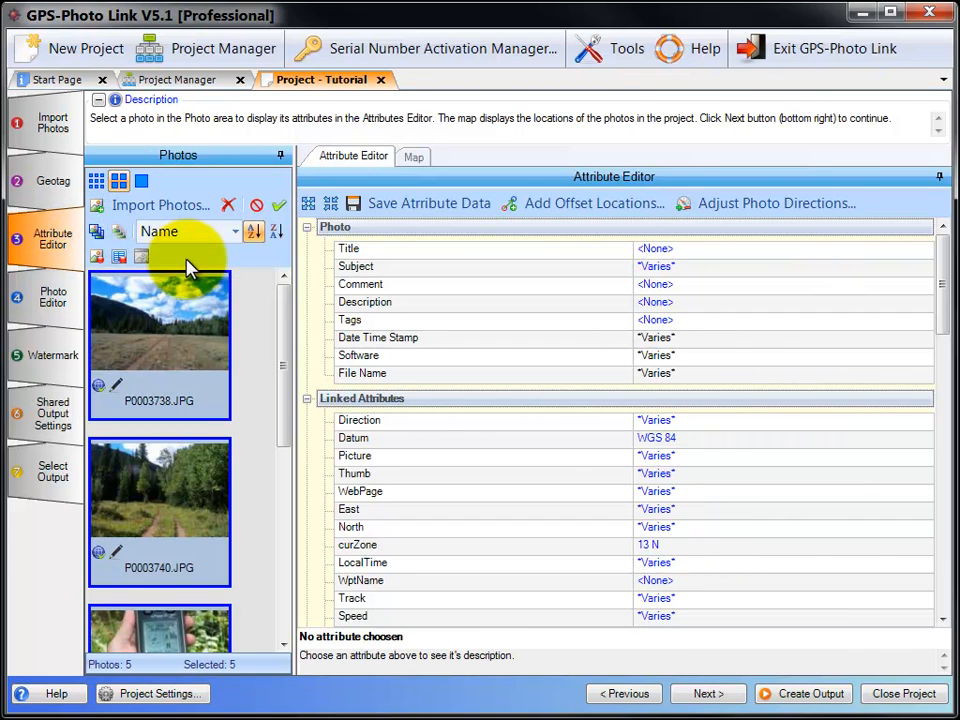
mouse_move(695, 258)
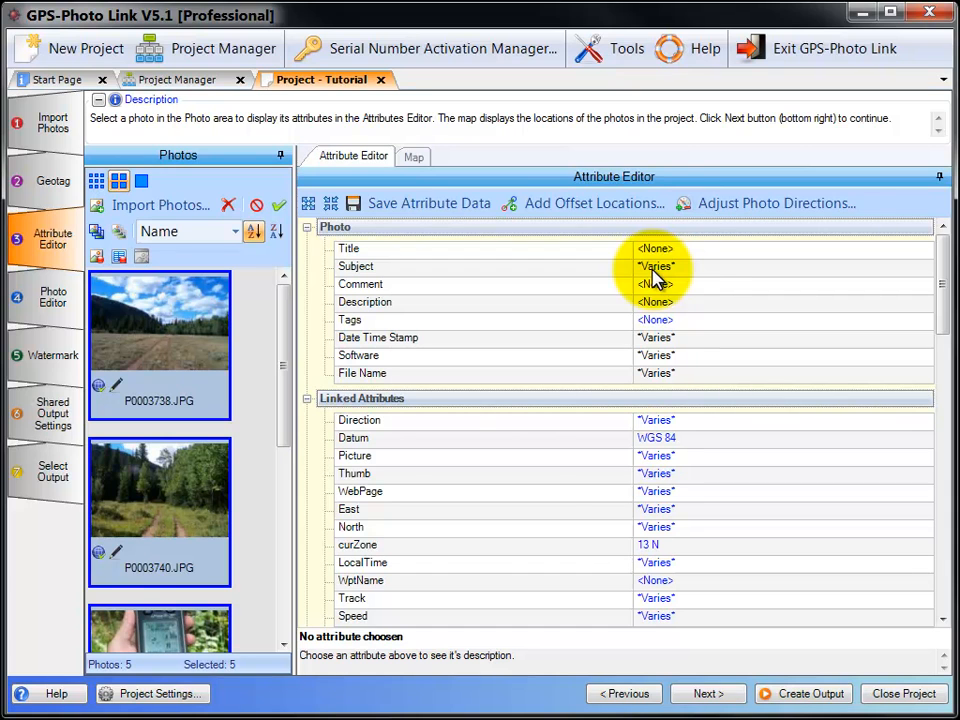
mouse_move(690, 255)
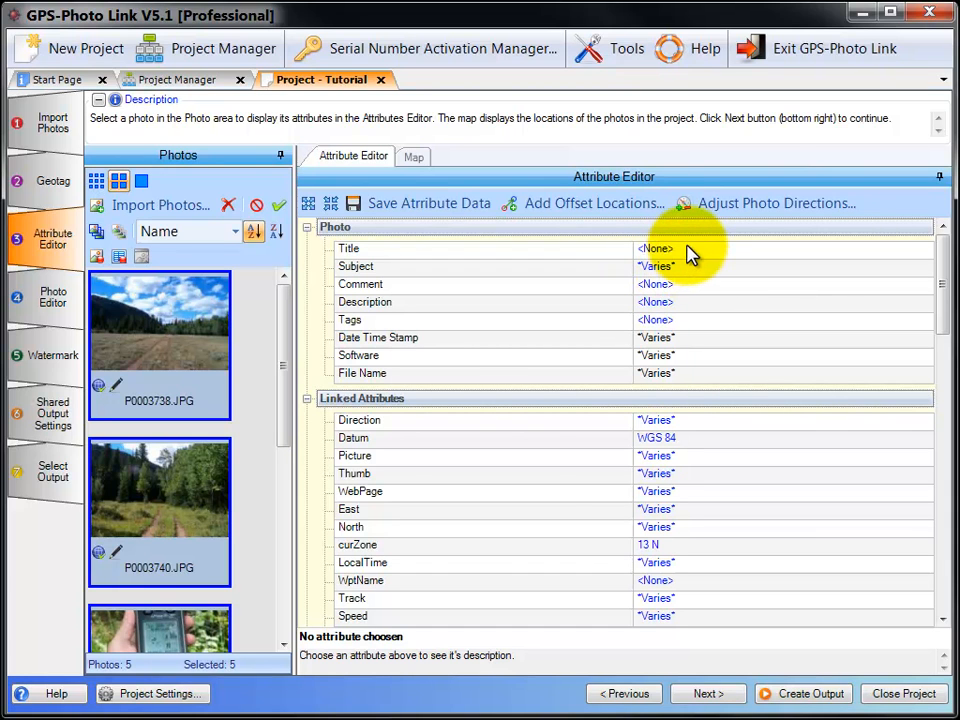
left_click(656, 248)
type("Laramie River Val")
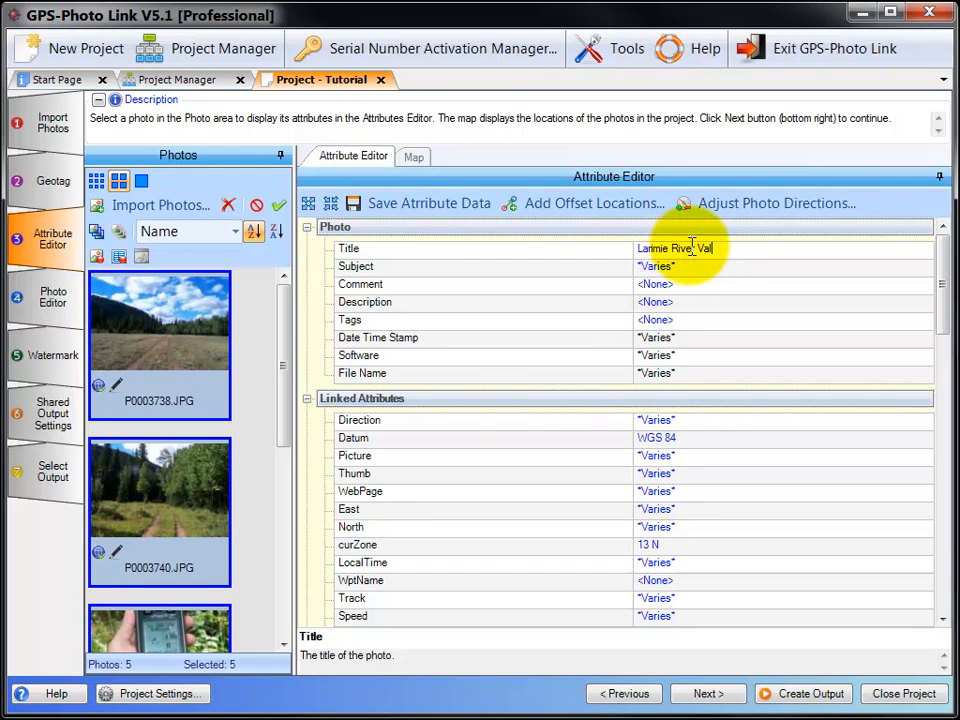
left_click(655, 266)
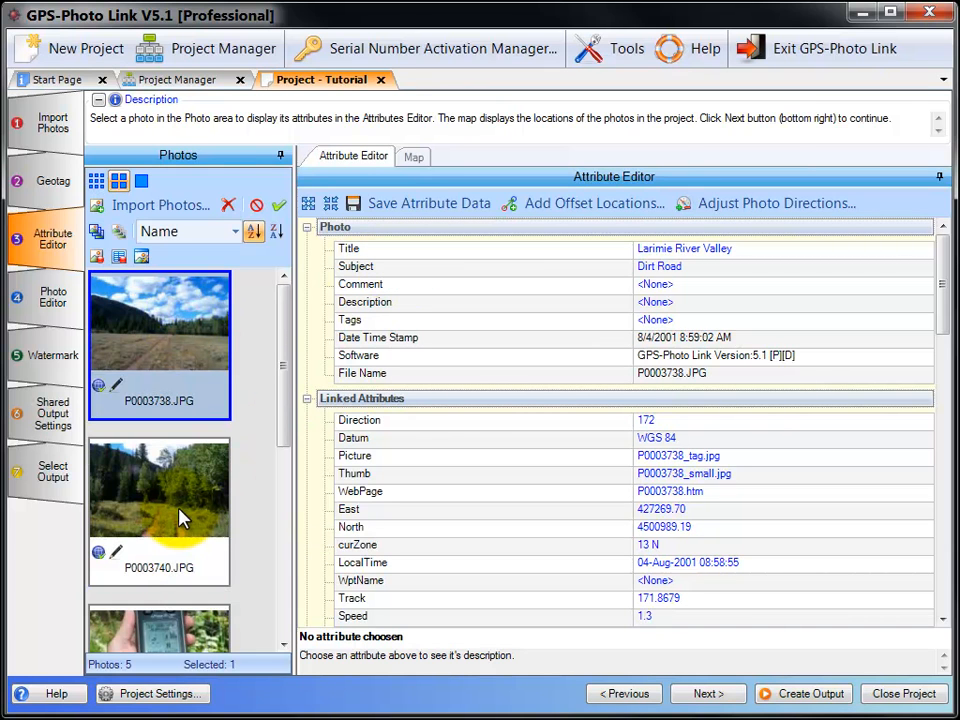
scroll("down", 3)
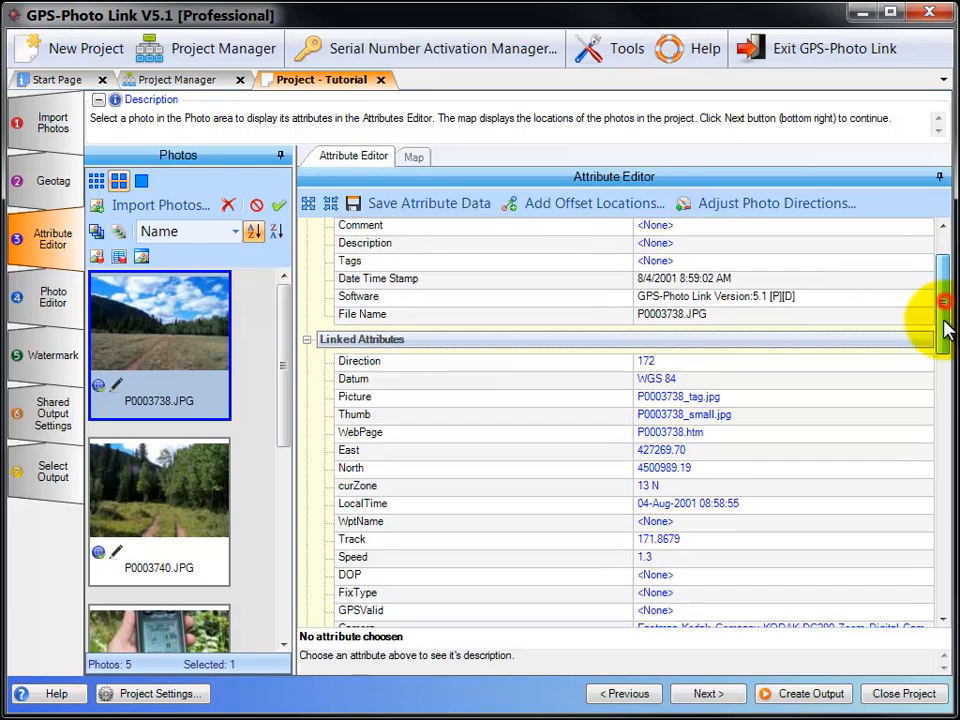
scroll("down", 3)
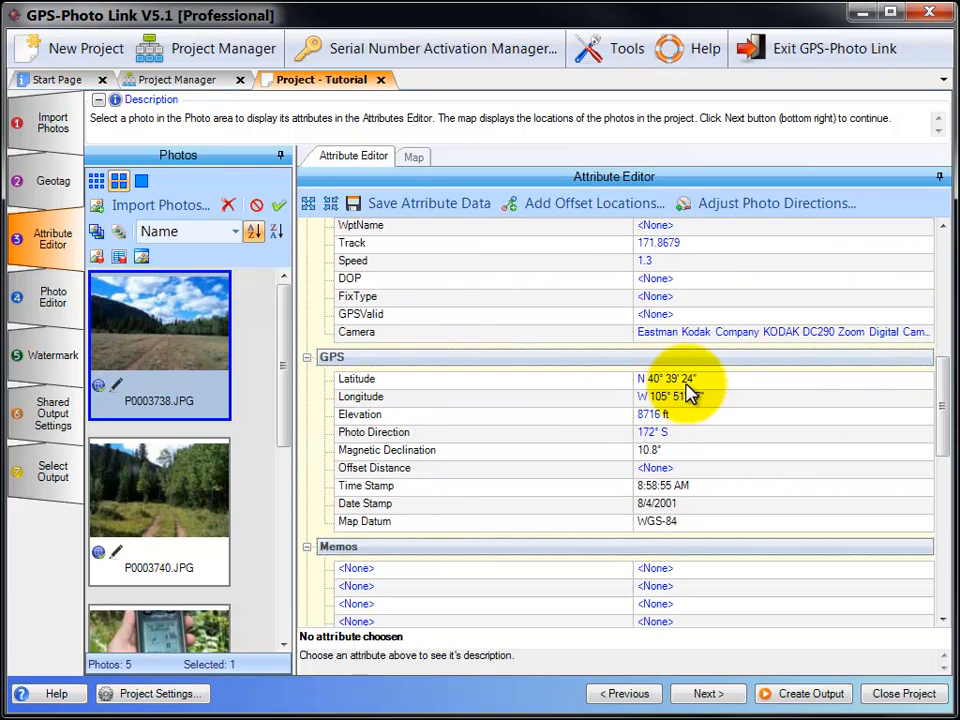
left_click(667, 378)
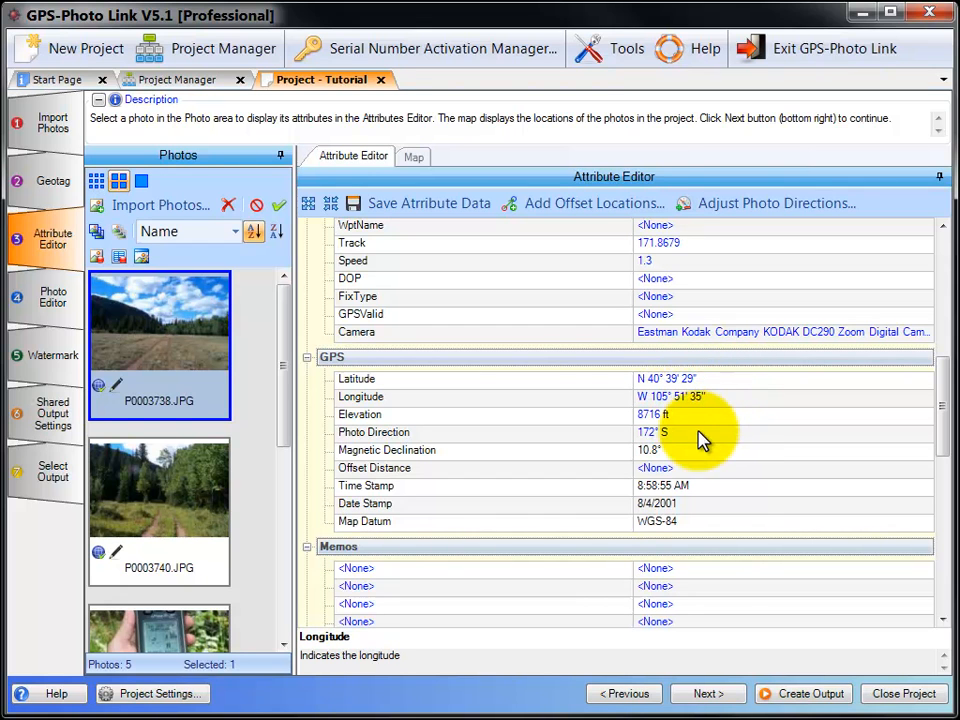
left_click(655, 414)
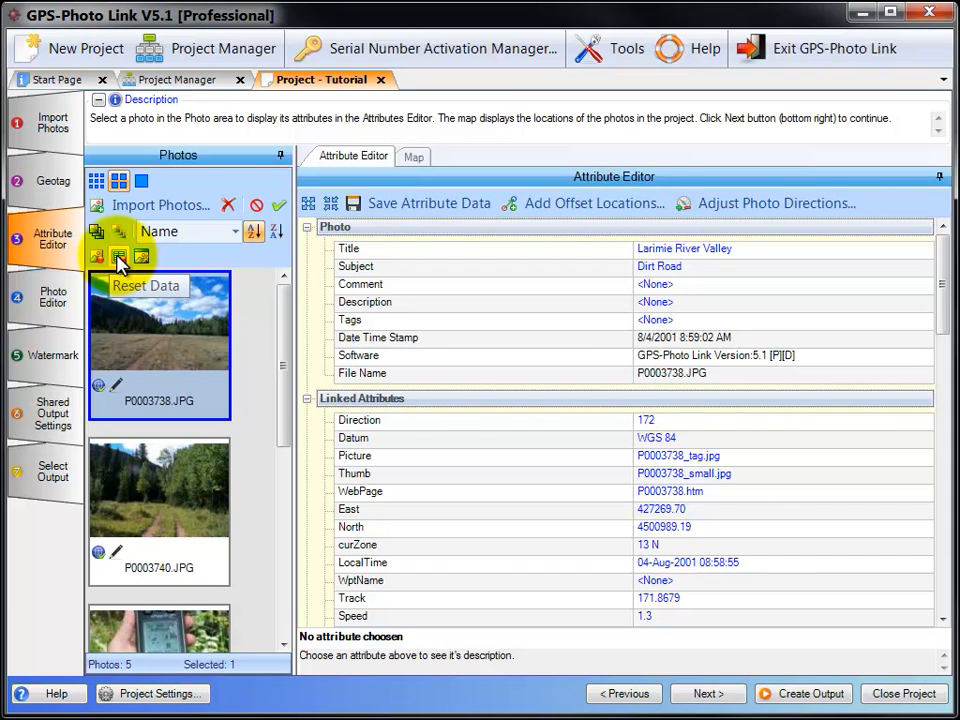
Step: Reset P0003738.JPG's data so its title, subject and GPS values read <None>
left_click(118, 257)
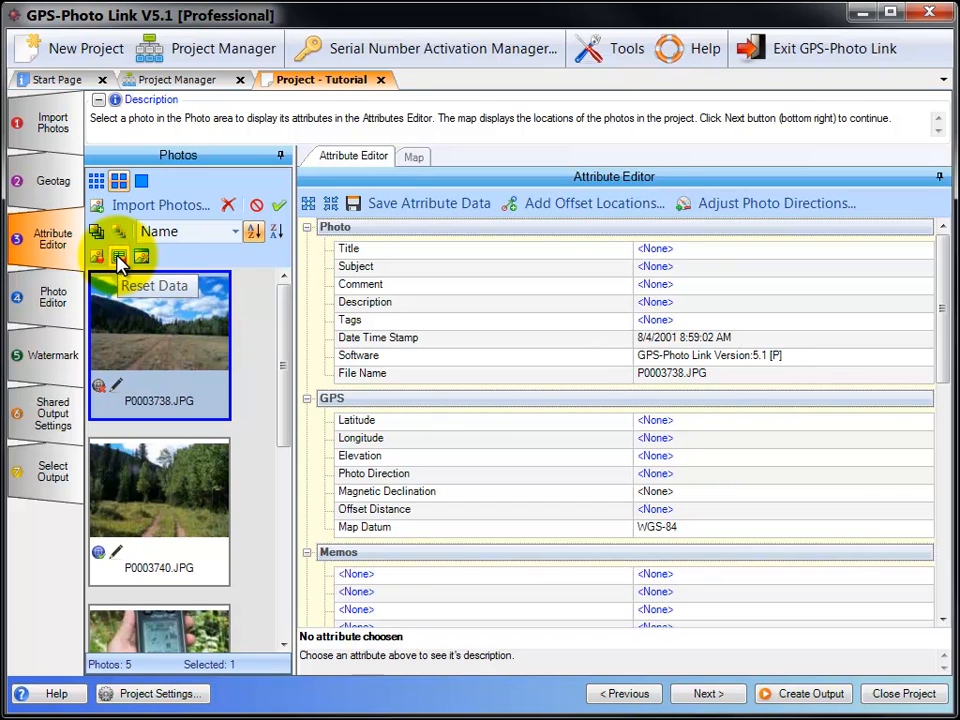
mouse_move(680, 255)
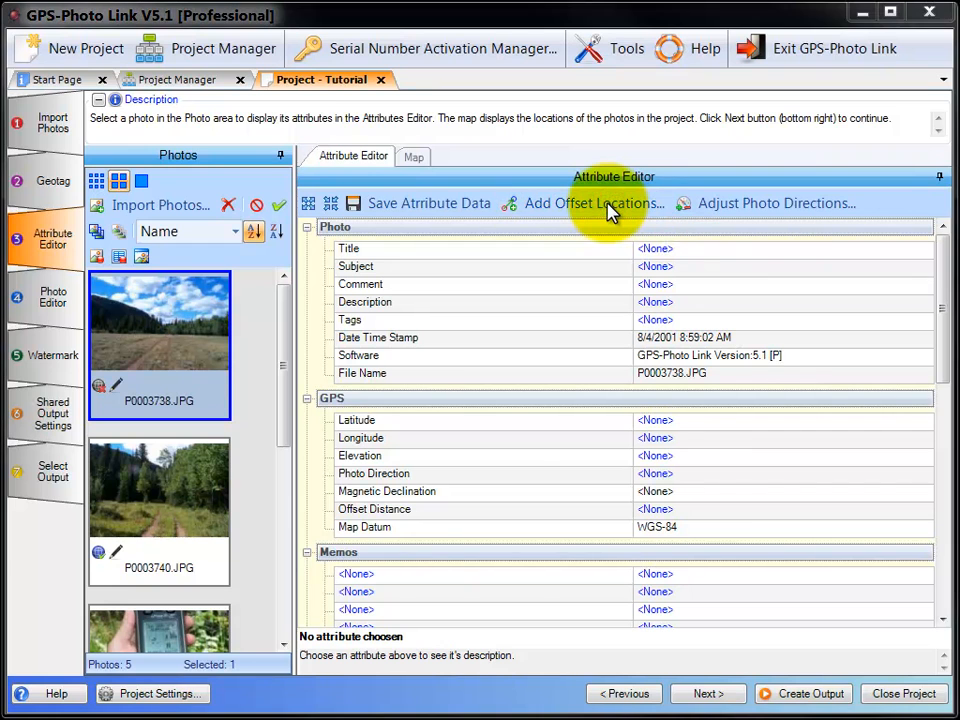
left_click(593, 203)
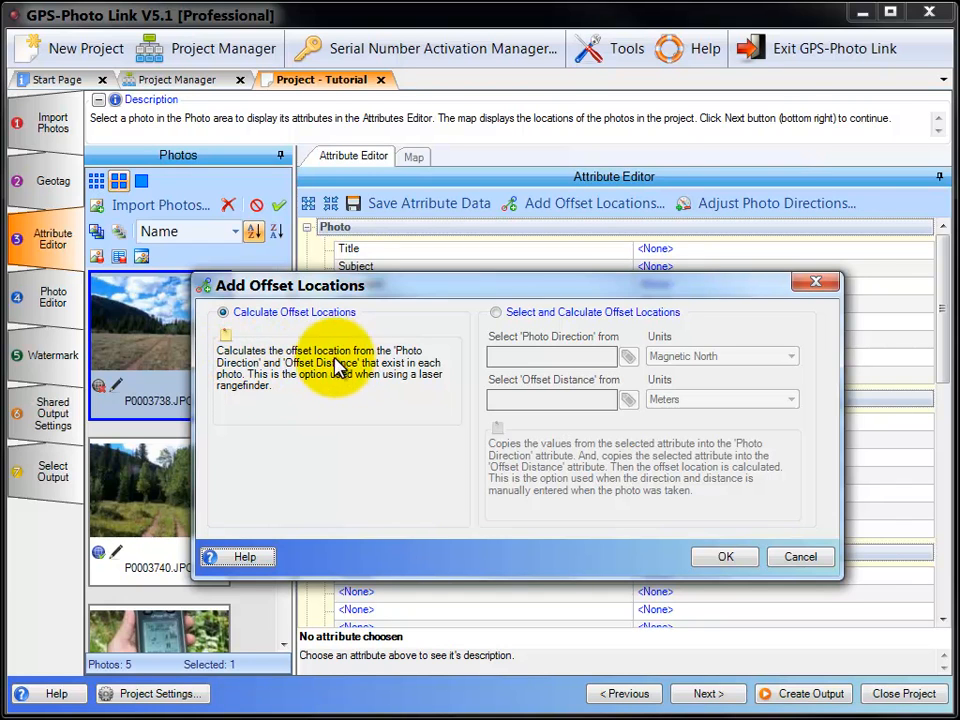
mouse_move(343, 400)
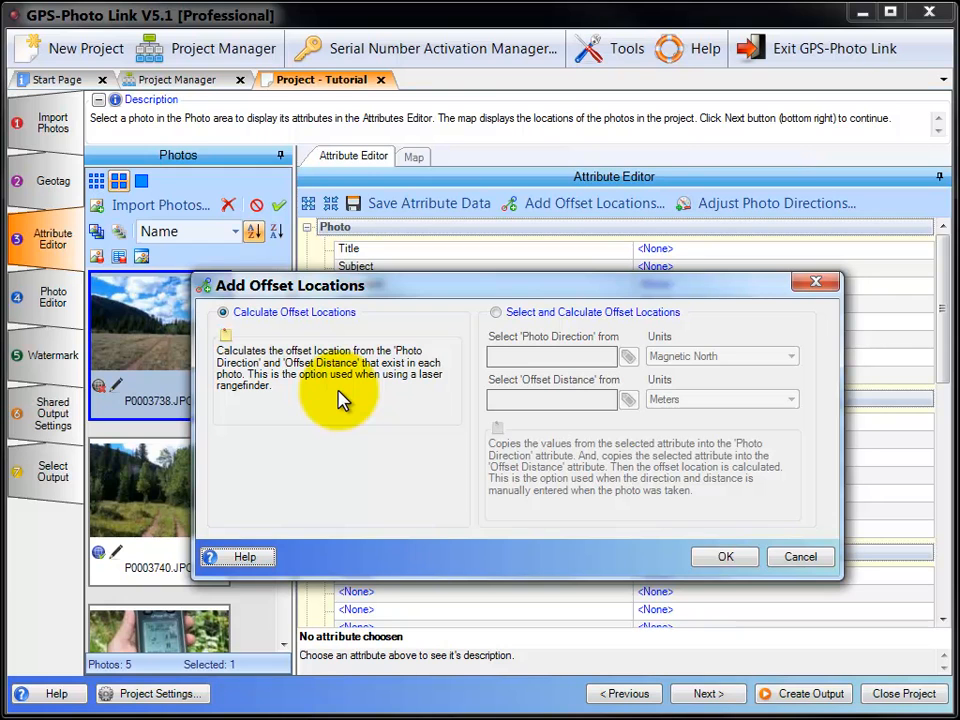
left_click(495, 312)
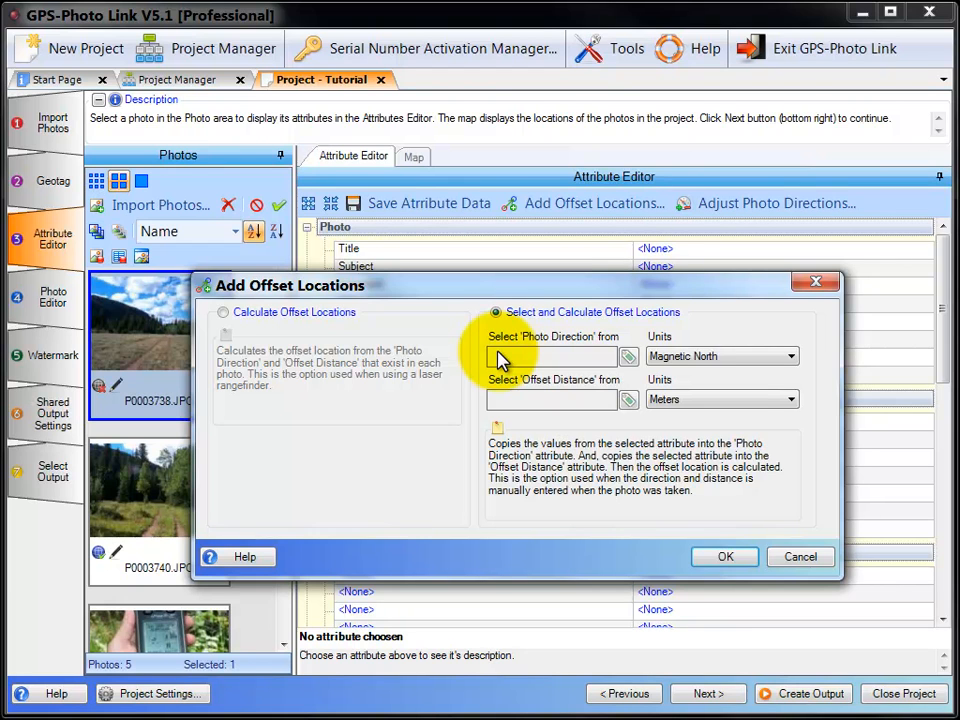
left_click(799, 557)
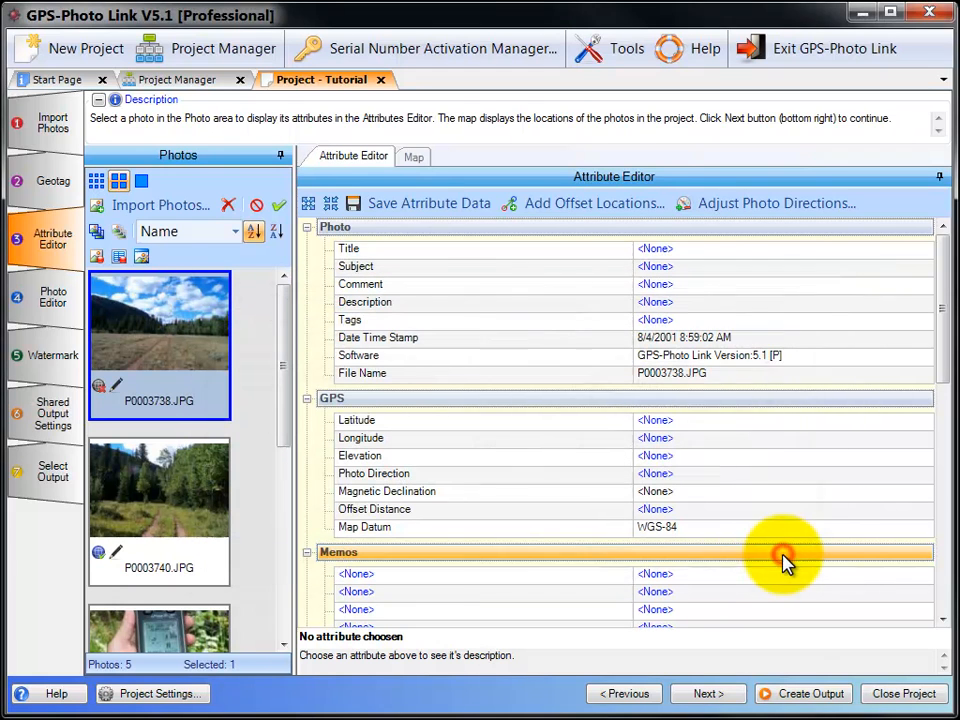
mouse_move(765, 203)
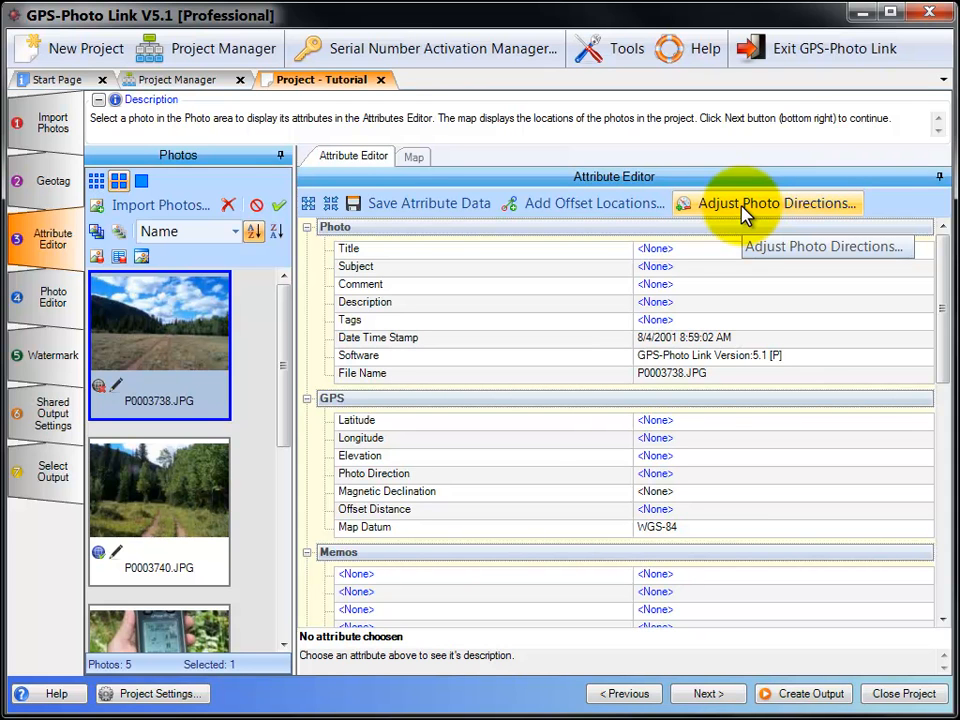
left_click(97, 231)
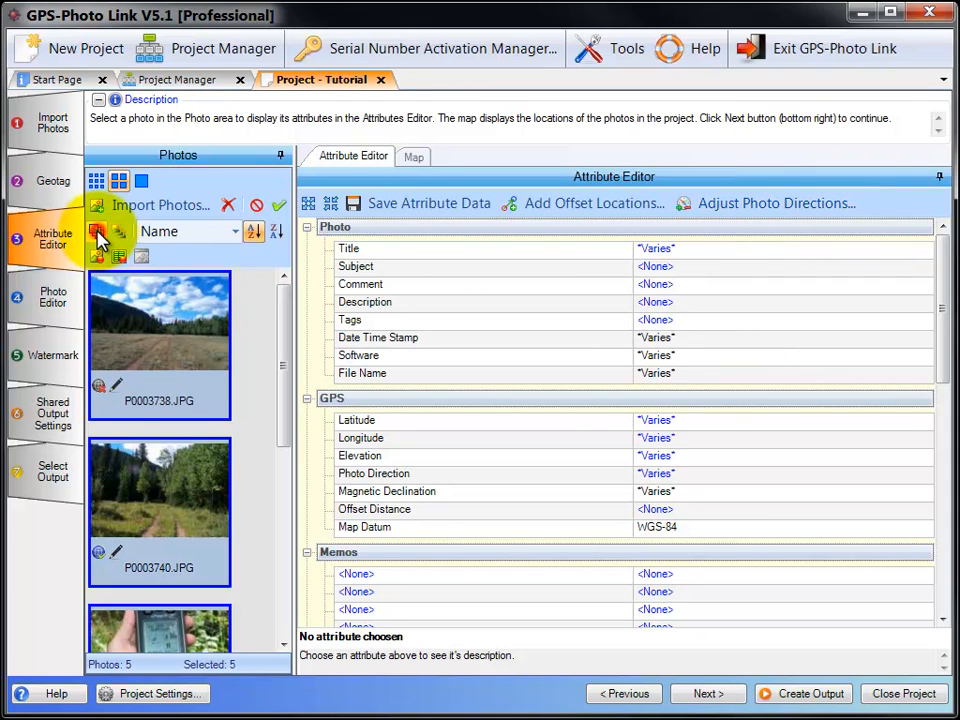
left_click(775, 203)
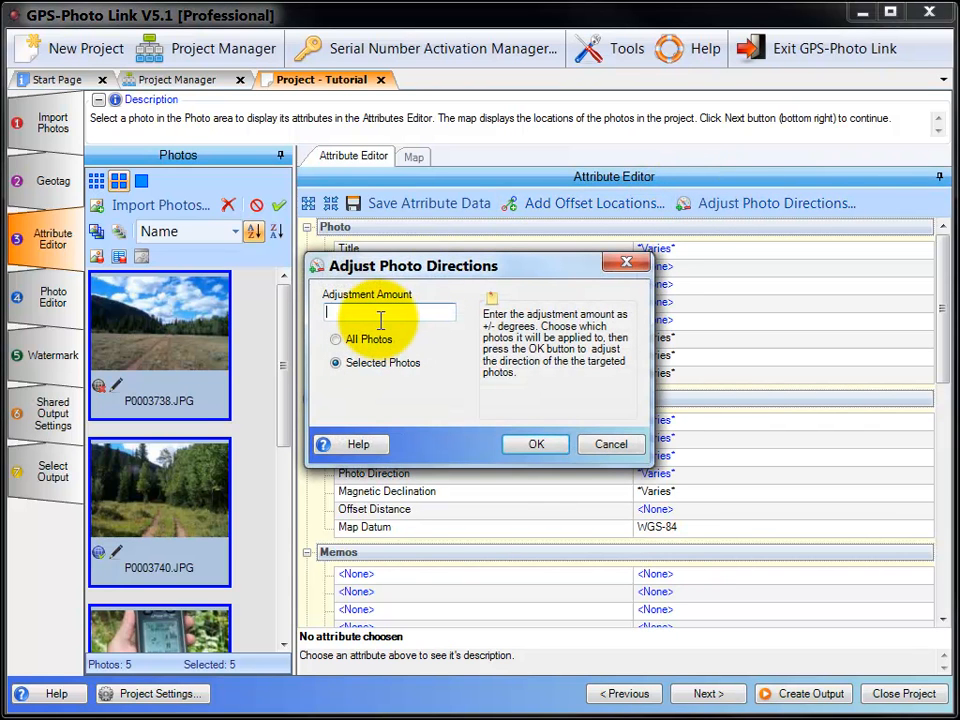
type("90")
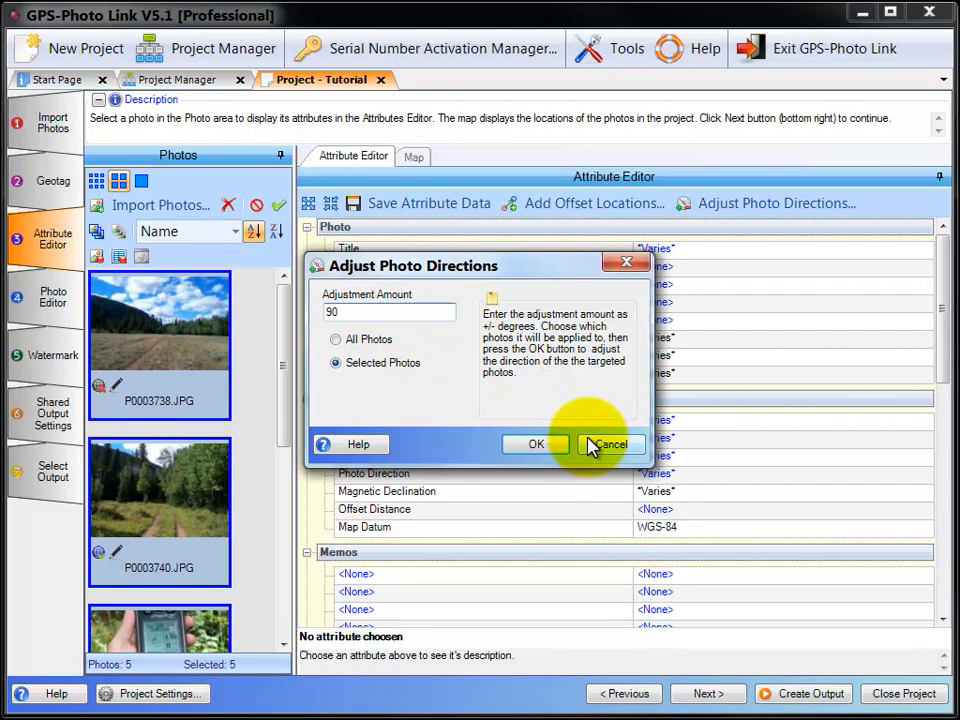
left_click(611, 444)
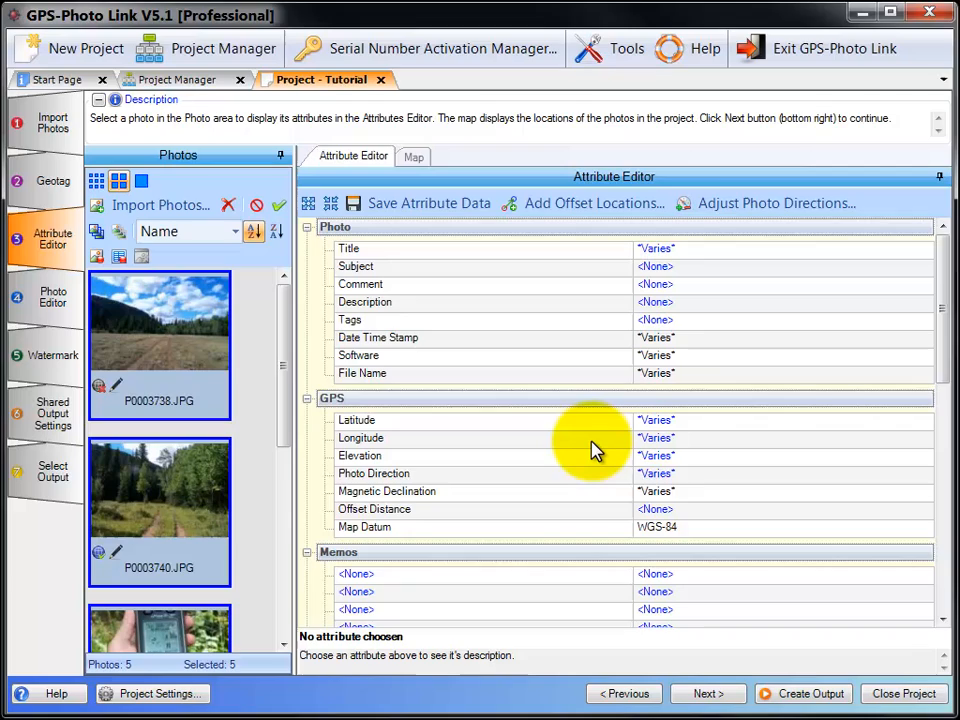